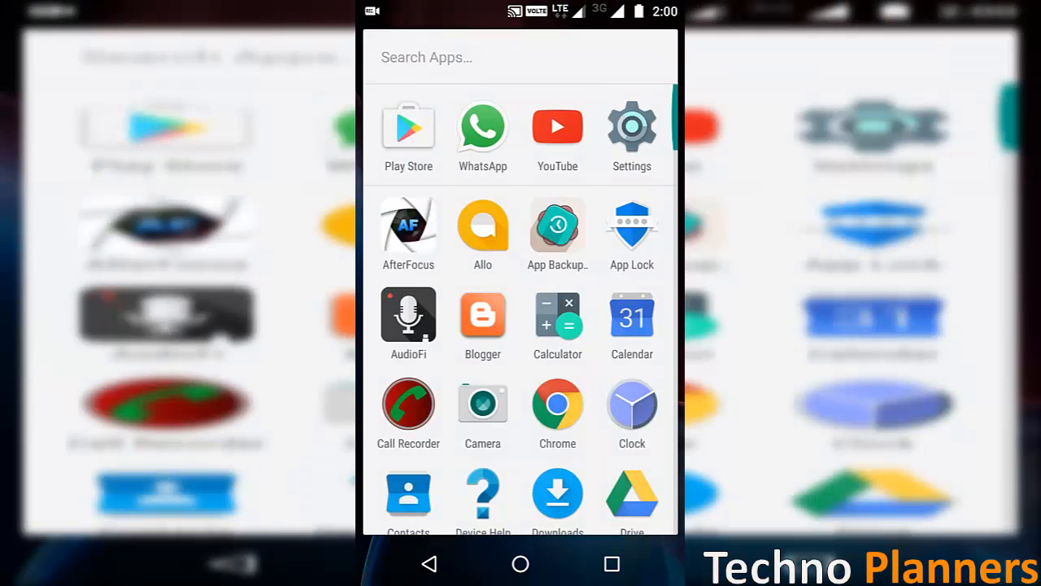
Install the Fingerprint Gestures app by SuperThomasLab from the Play Store
{"action": "left_click", "coordinate": [407, 127]}
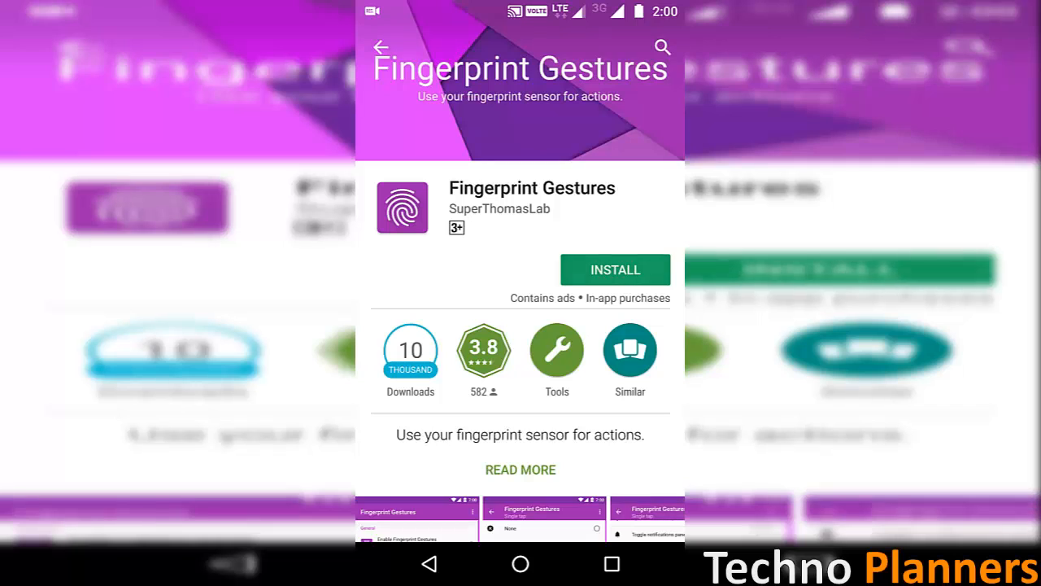
{"action": "left_click", "coordinate": [615, 270]}
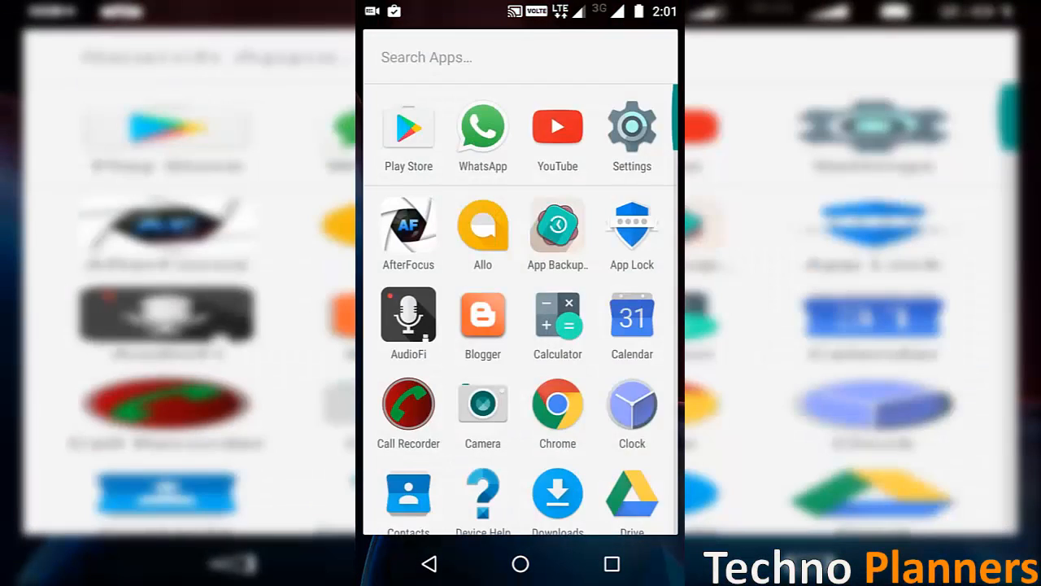
Switch on the Fingerprint Gestures service under Settings > Accessibility and confirm the permission
{"action": "left_click", "coordinate": [631, 127]}
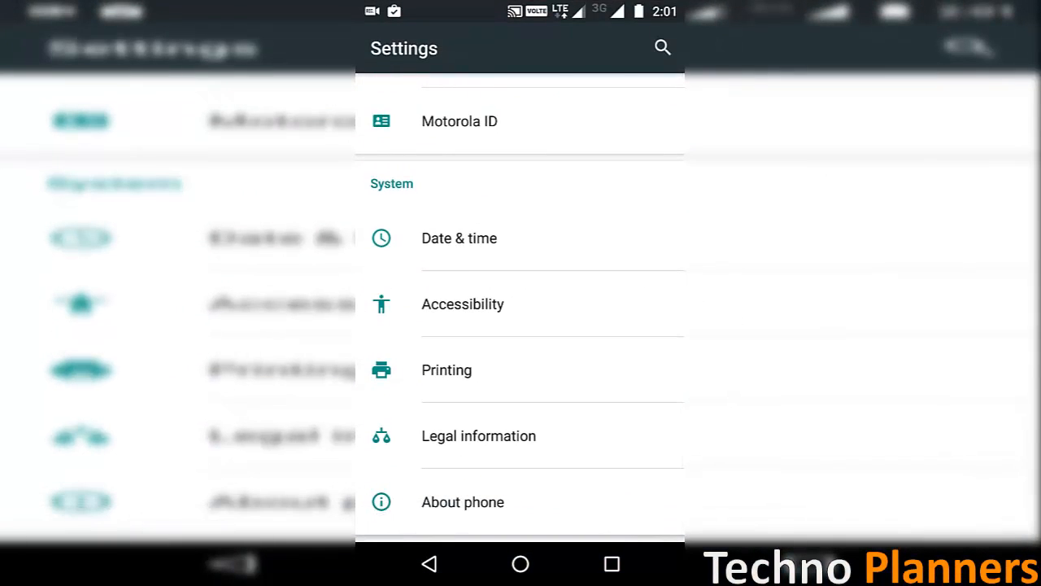
{"action": "left_click", "coordinate": [462, 305]}
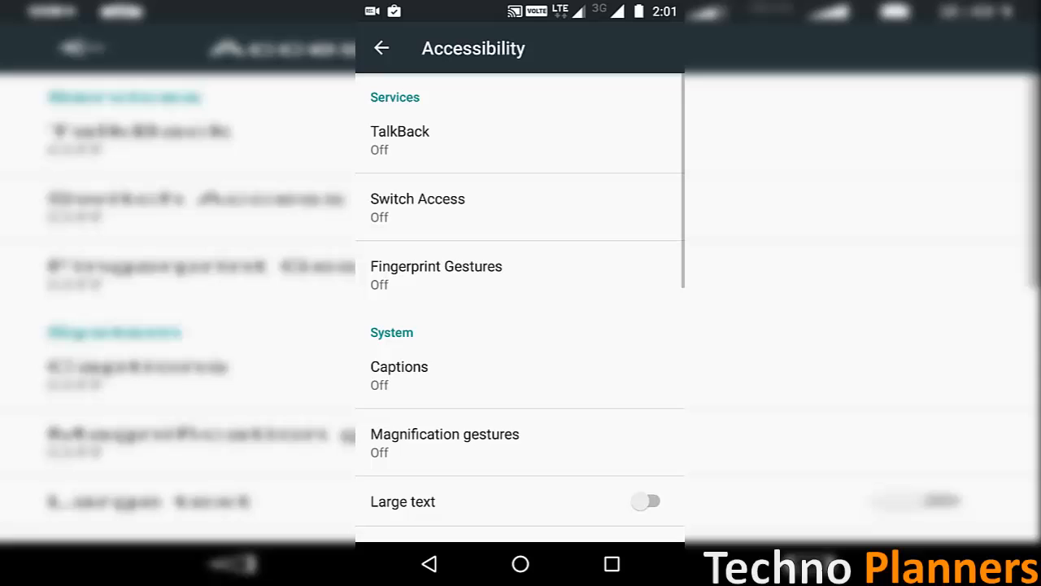
{"action": "left_click", "coordinate": [436, 267]}
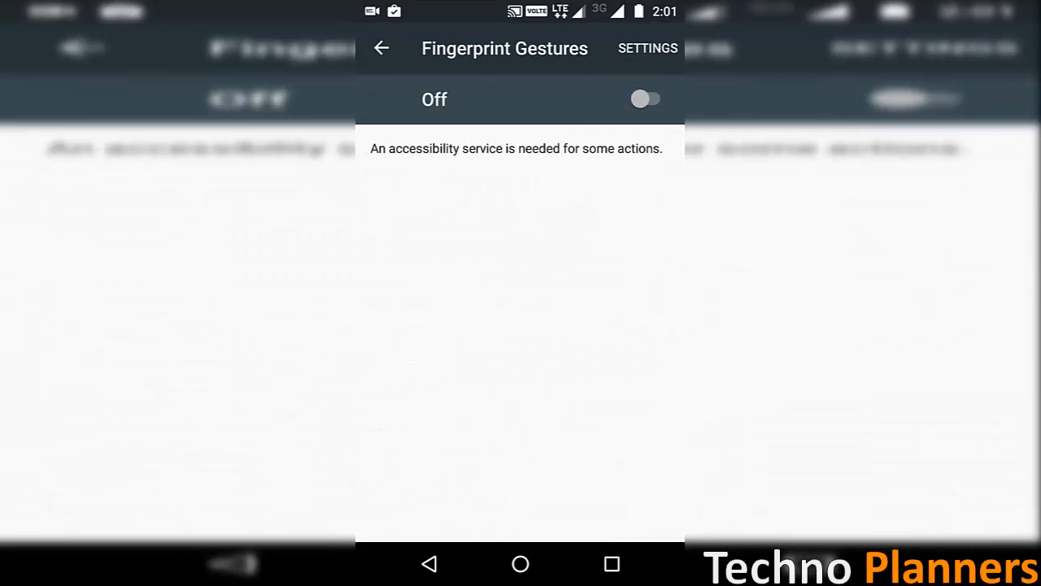
{"action": "left_click", "coordinate": [644, 99]}
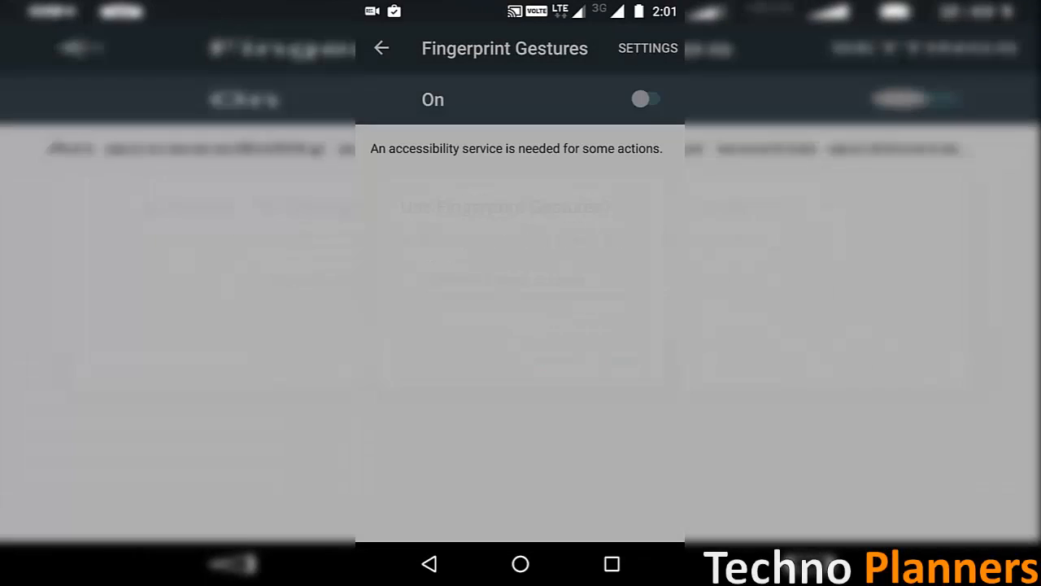
{"action": "left_click", "coordinate": [380, 49]}
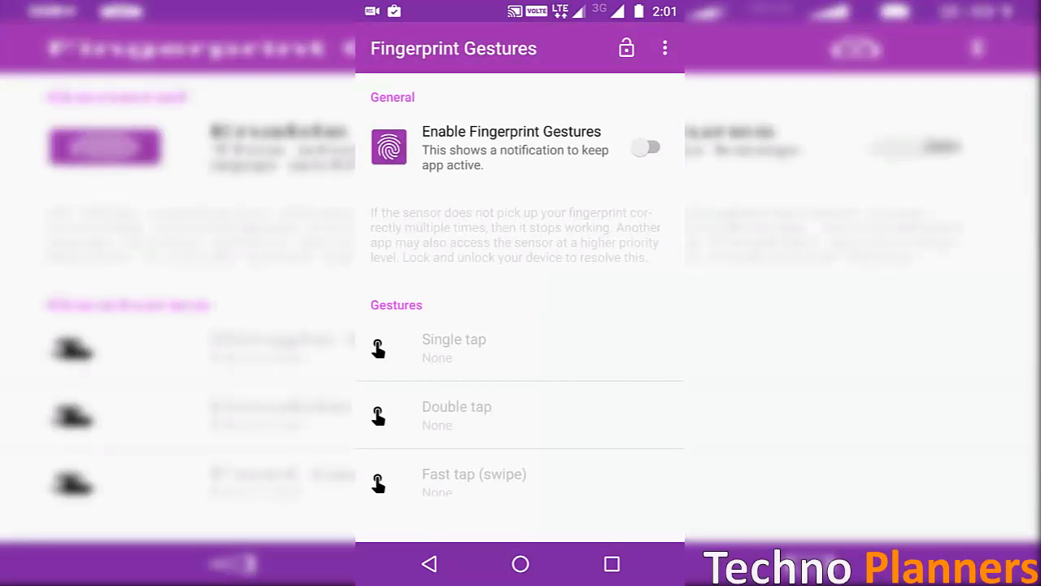
Enable Fingerprint Gestures and choose Home as the single-tap action from the list
{"action": "left_click", "coordinate": [649, 147]}
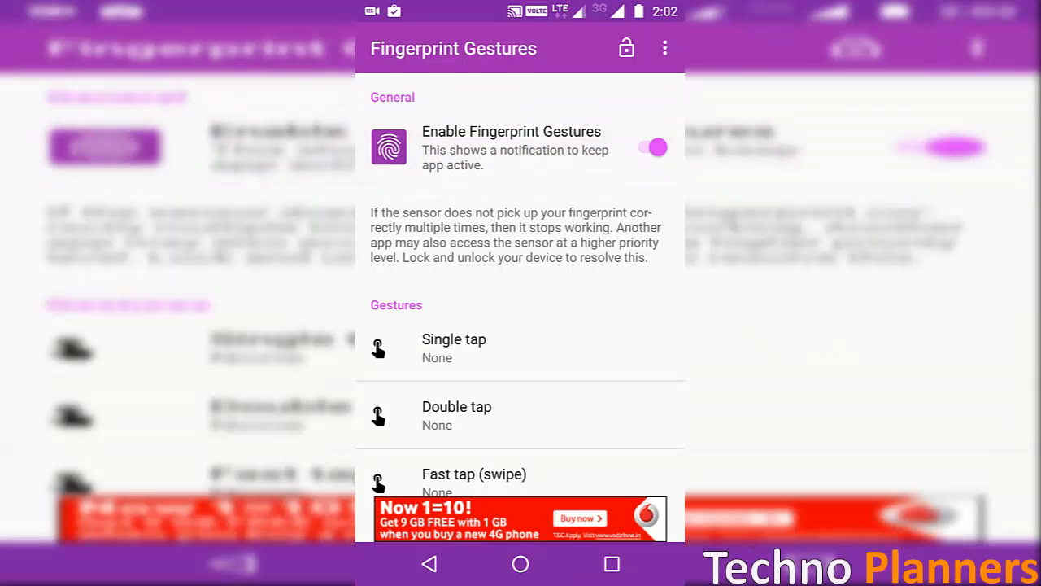
{"action": "left_click", "coordinate": [454, 348]}
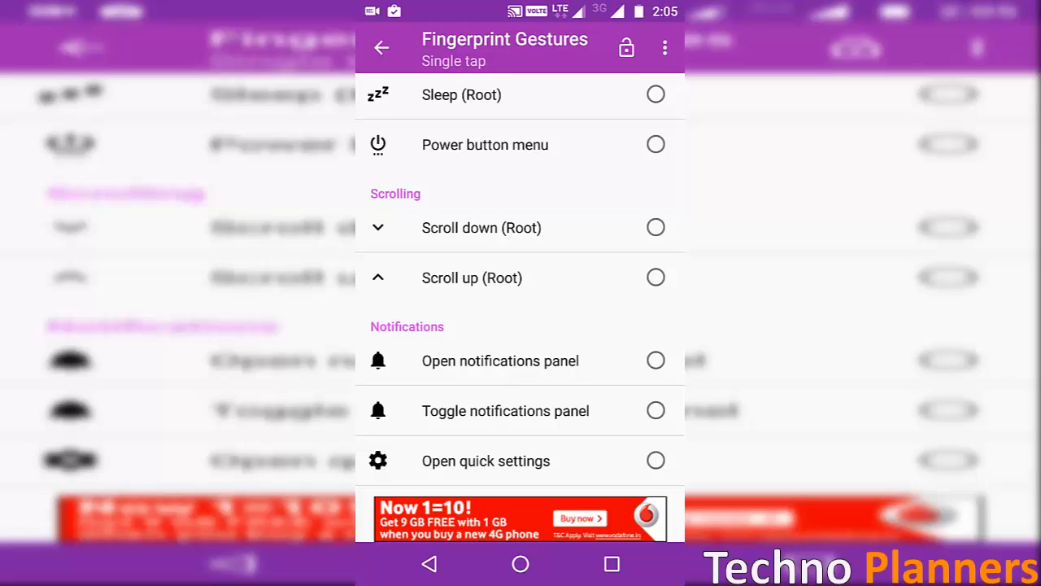
{"action": "scroll", "scroll_direction": "down", "scroll_amount": 3}
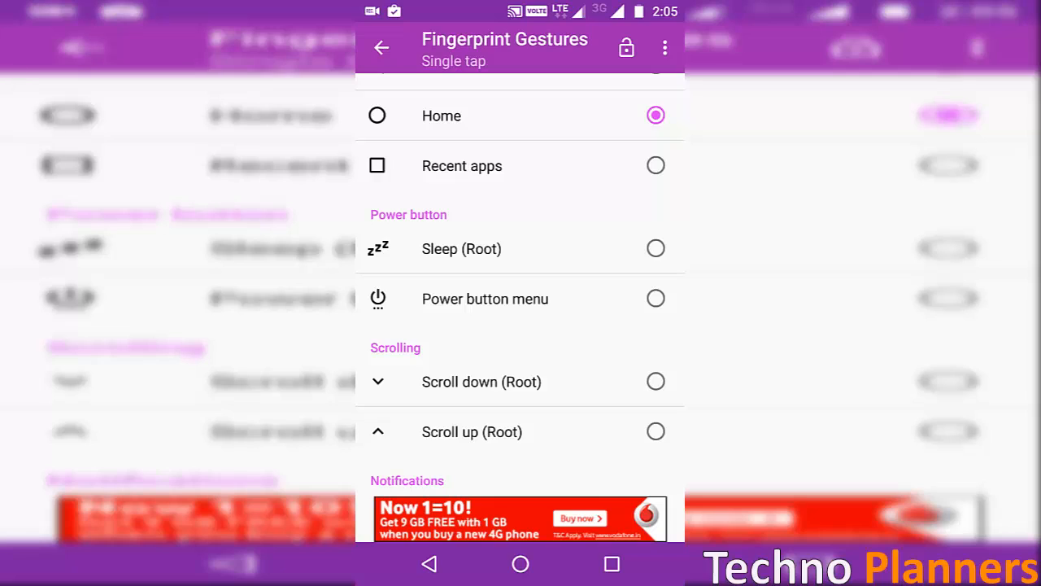